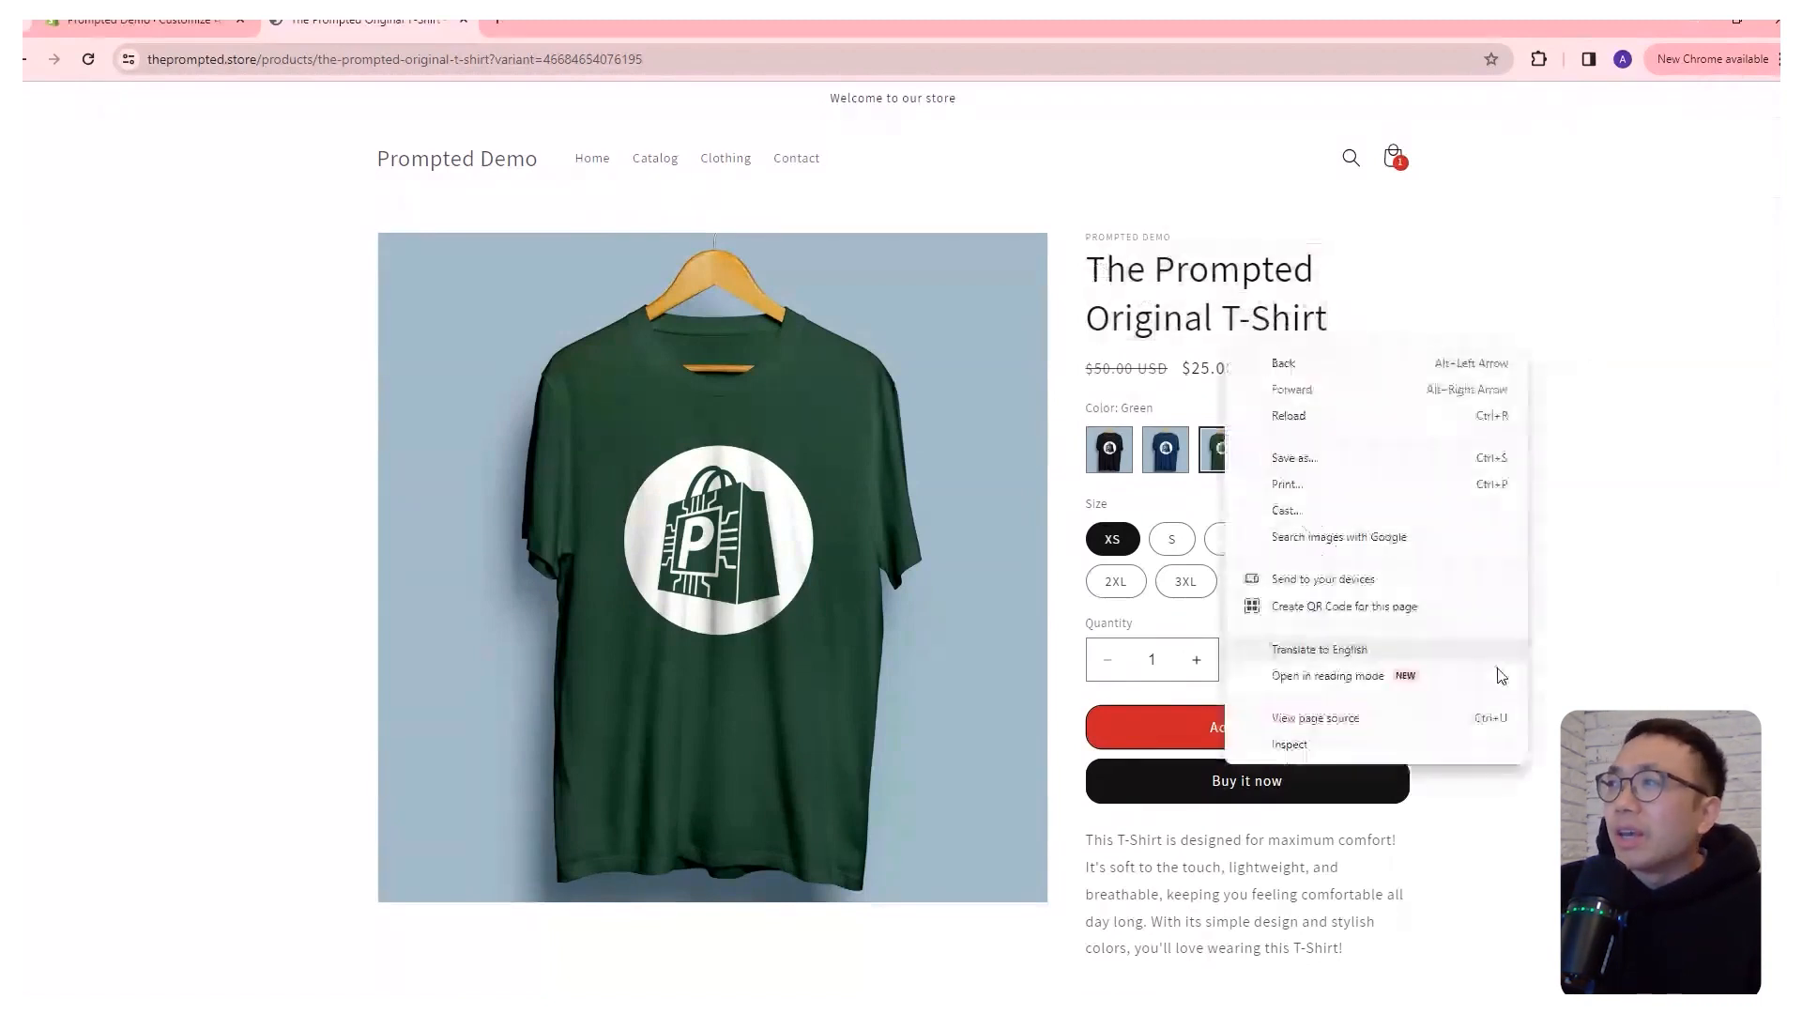
# Switch from the live product page to the 'Prompted Demo - Customize' theme editor tab.
pyautogui.click(1288, 745)
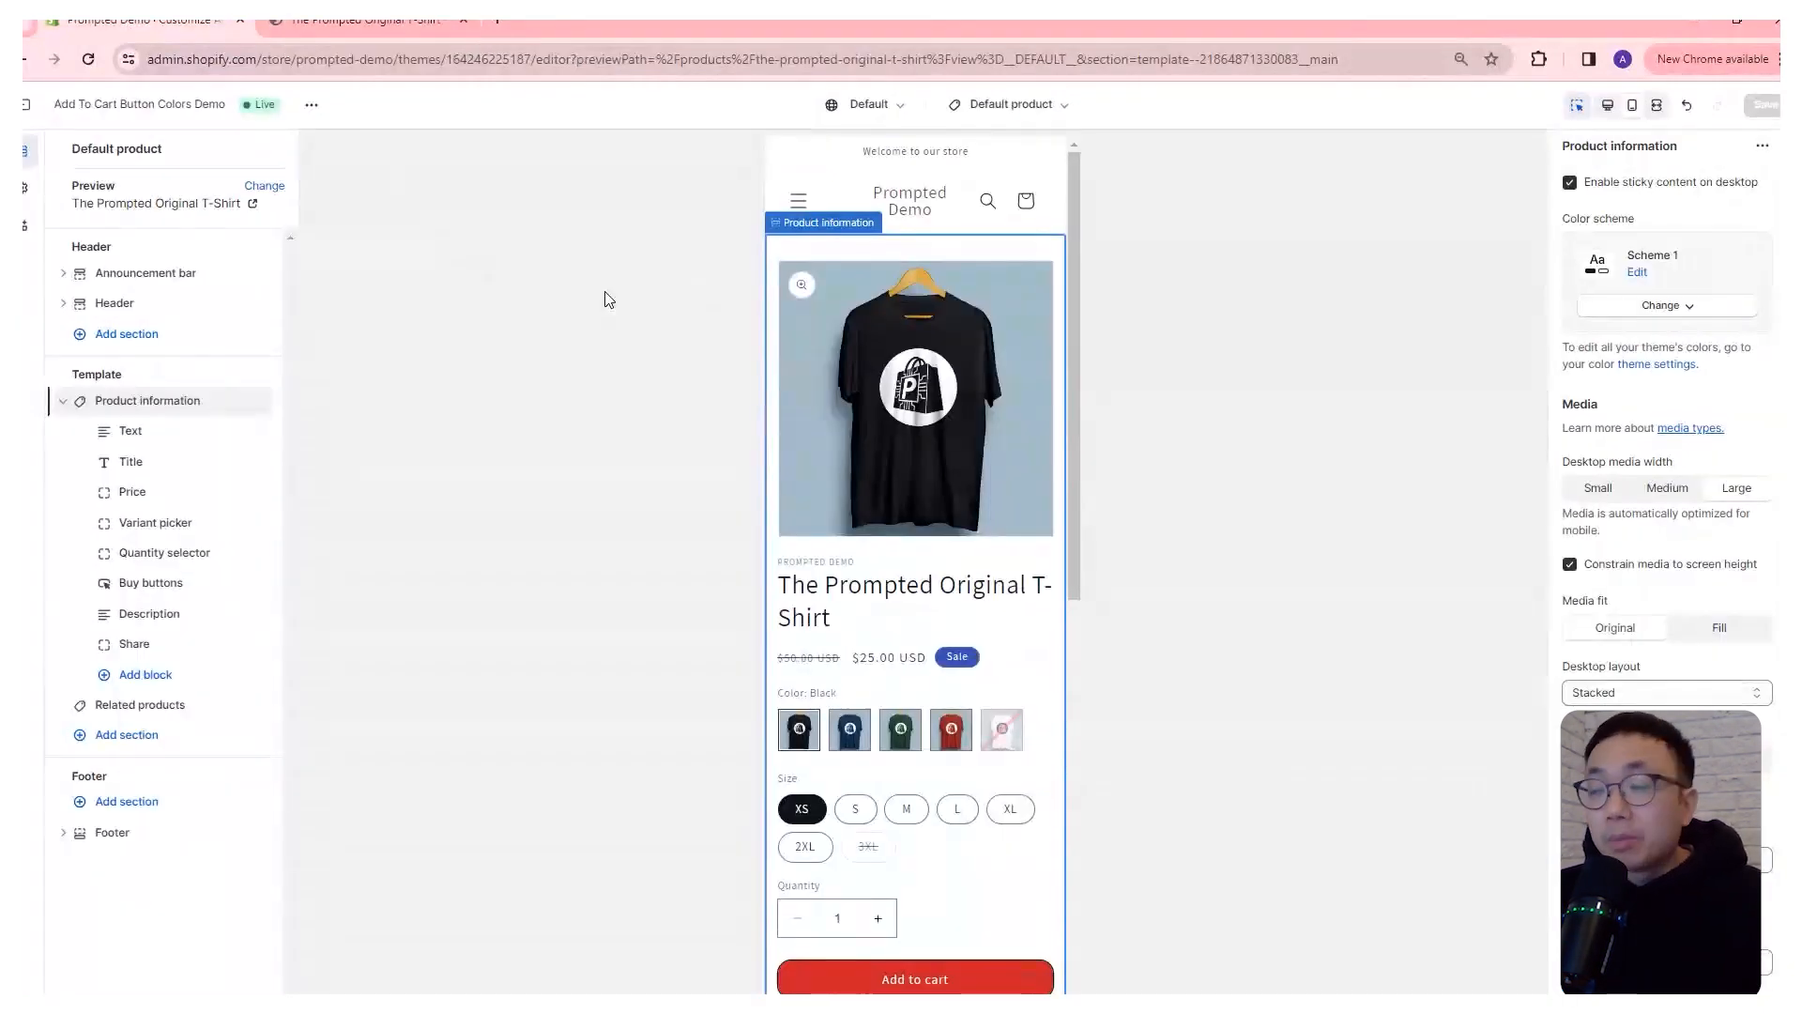
pyautogui.moveTo(621, 275)
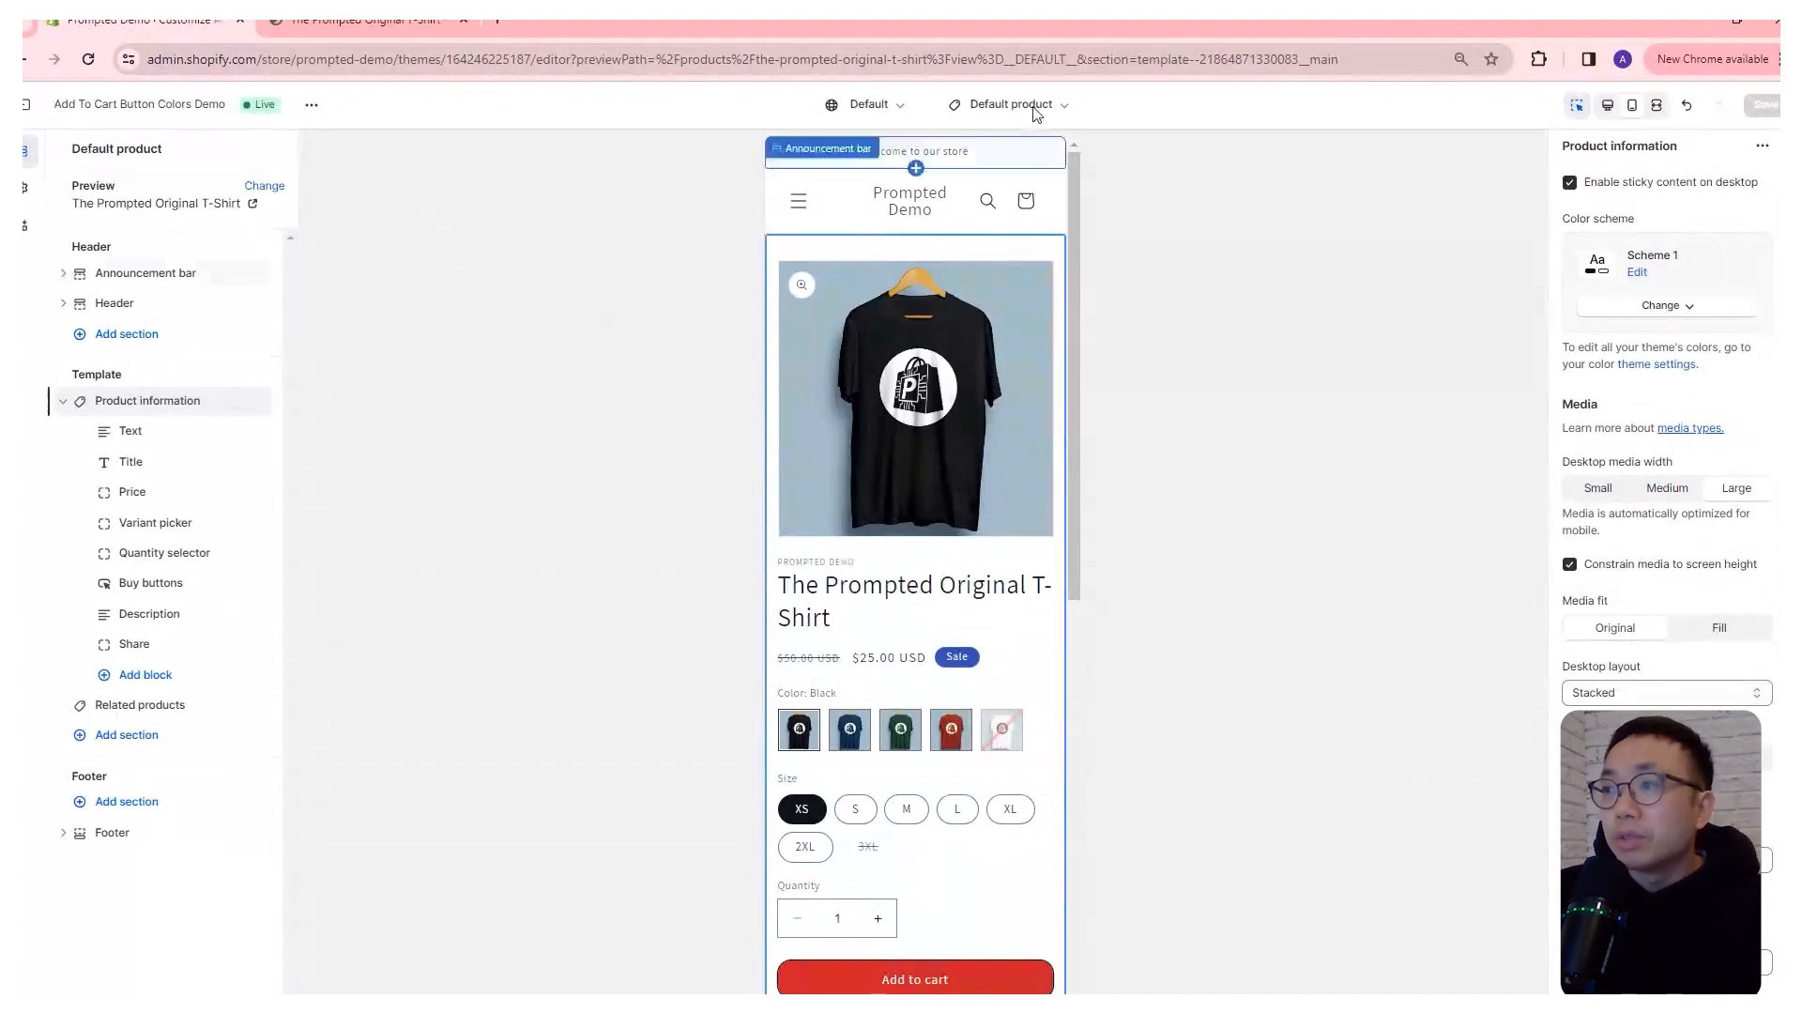
# Open the theme settings to view the Typography heading and body font options.
pyautogui.click(129, 462)
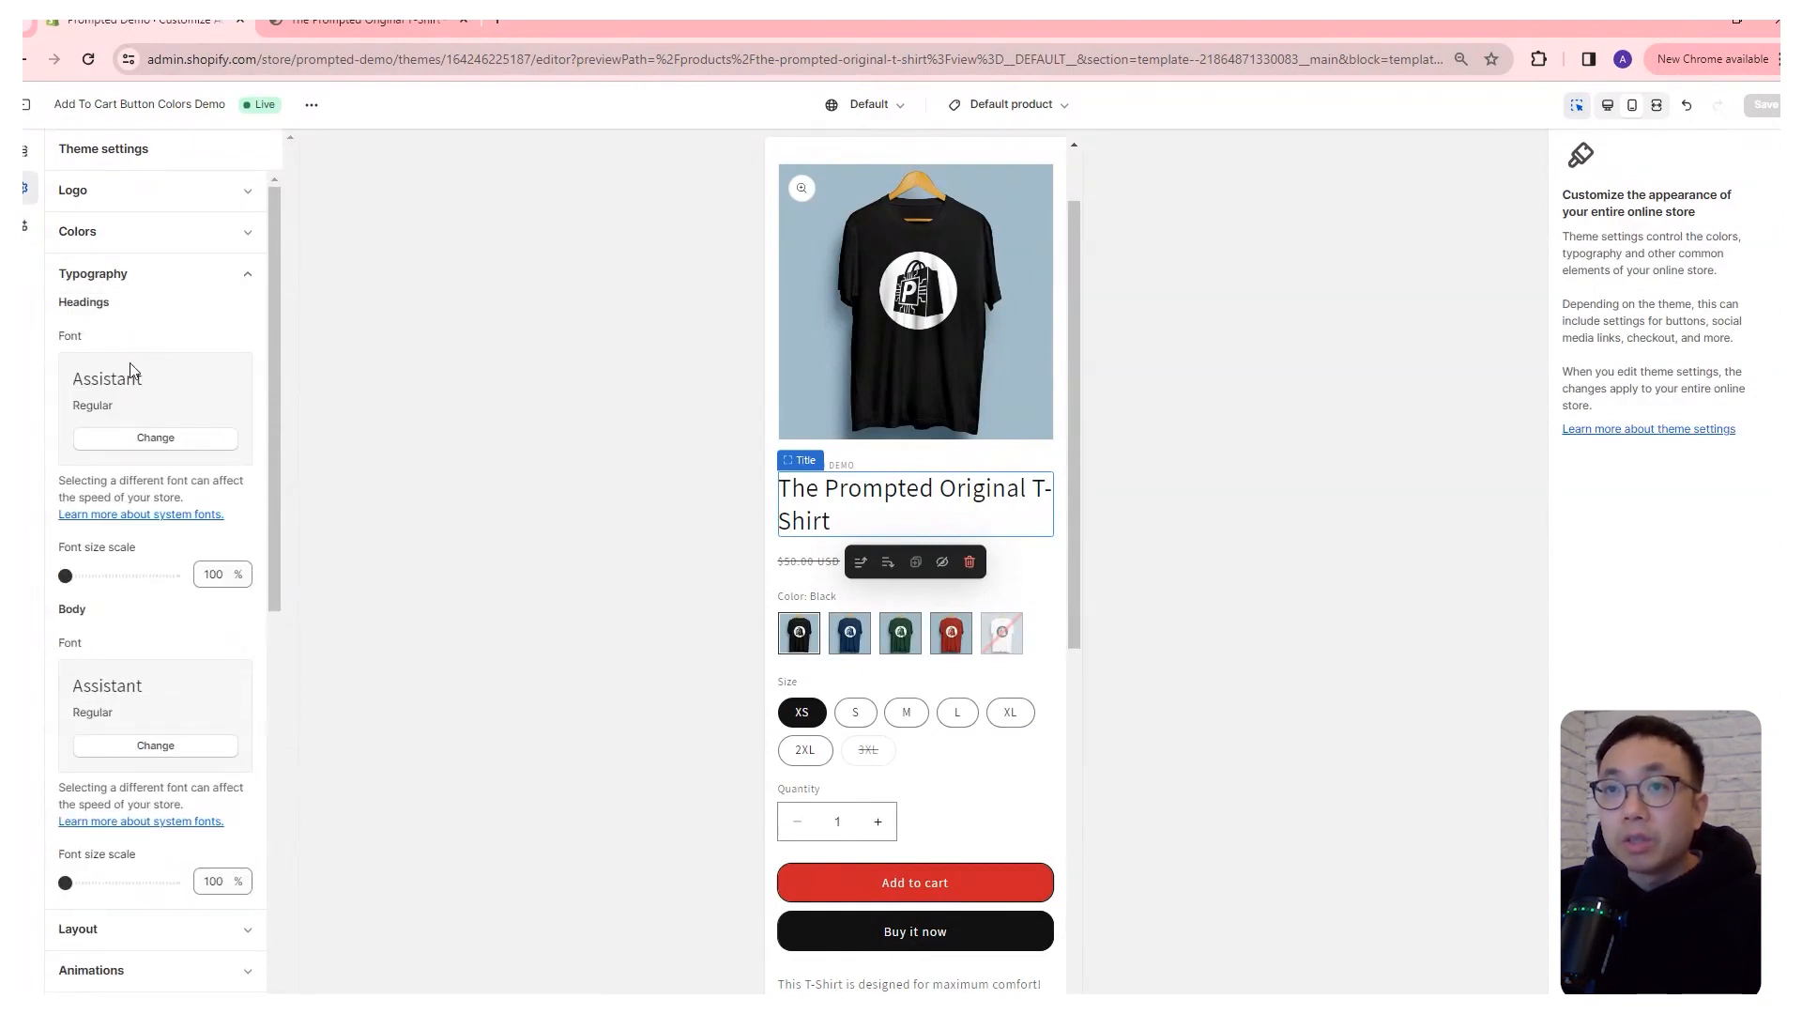
# Test the Headings font size scale slider, then return it to its original value.
pyautogui.scroll(-3)
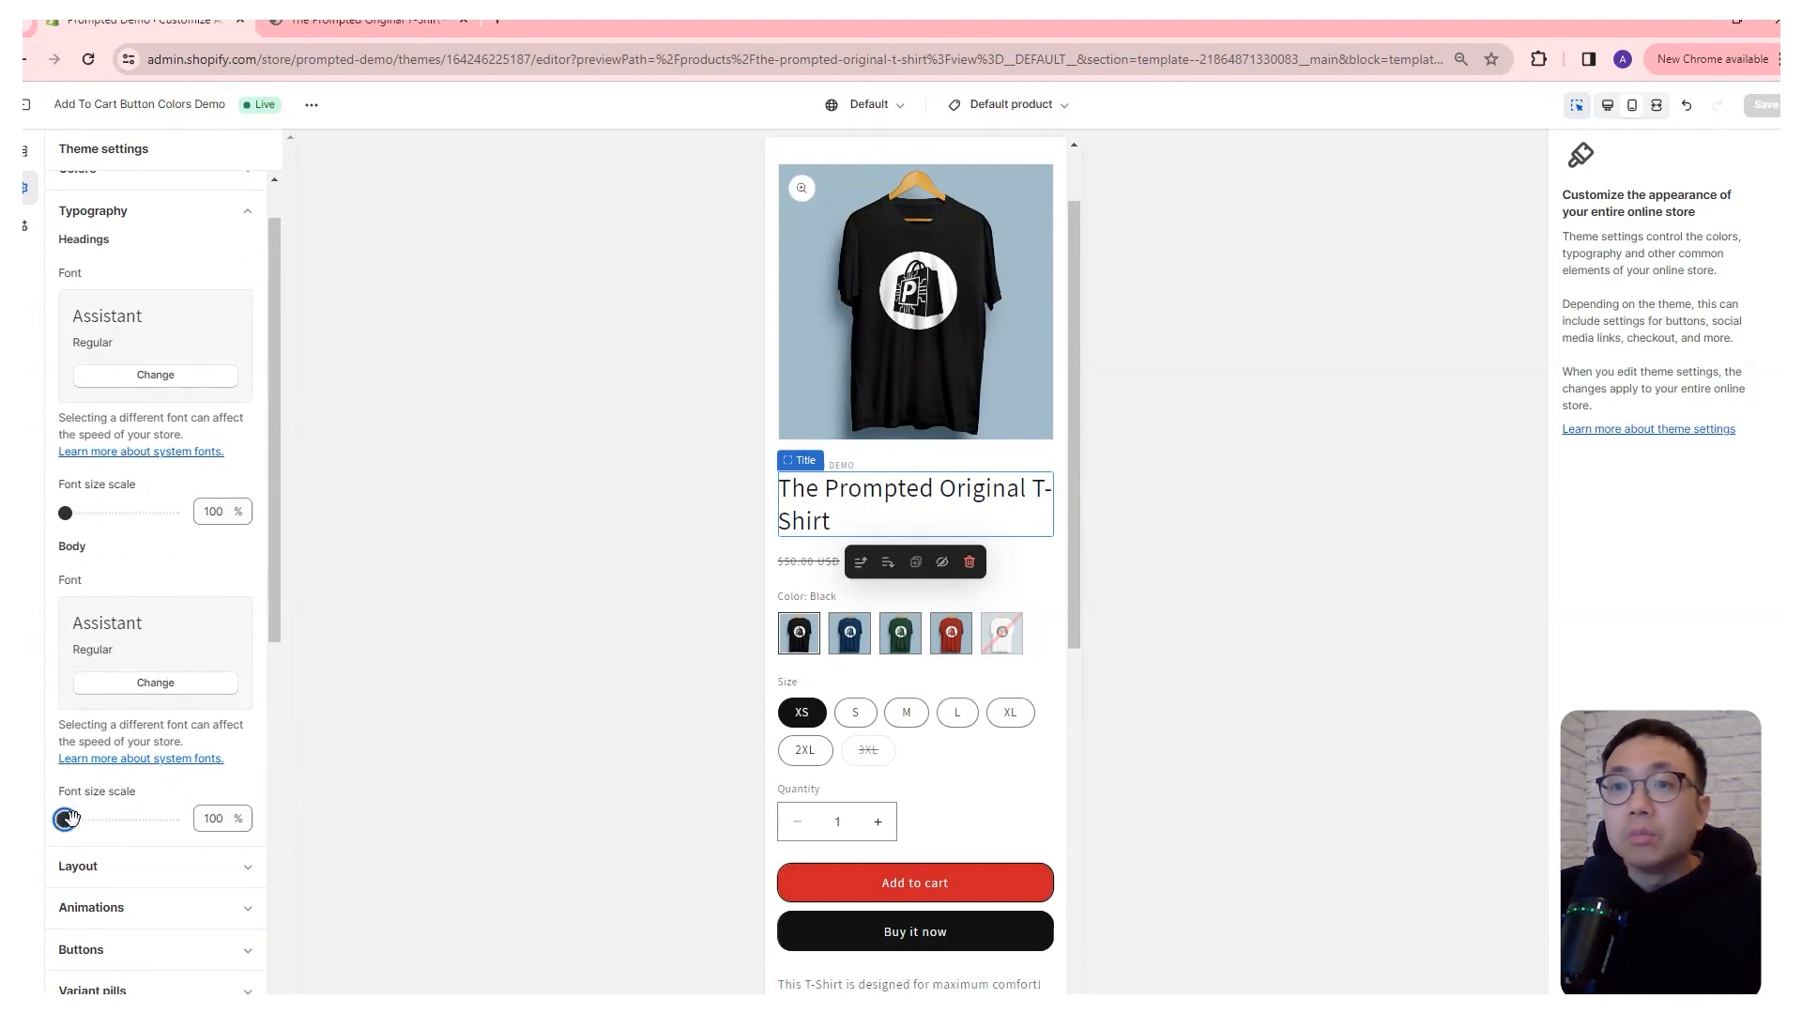
pyautogui.moveTo(66, 818); pyautogui.dragTo(119, 818)
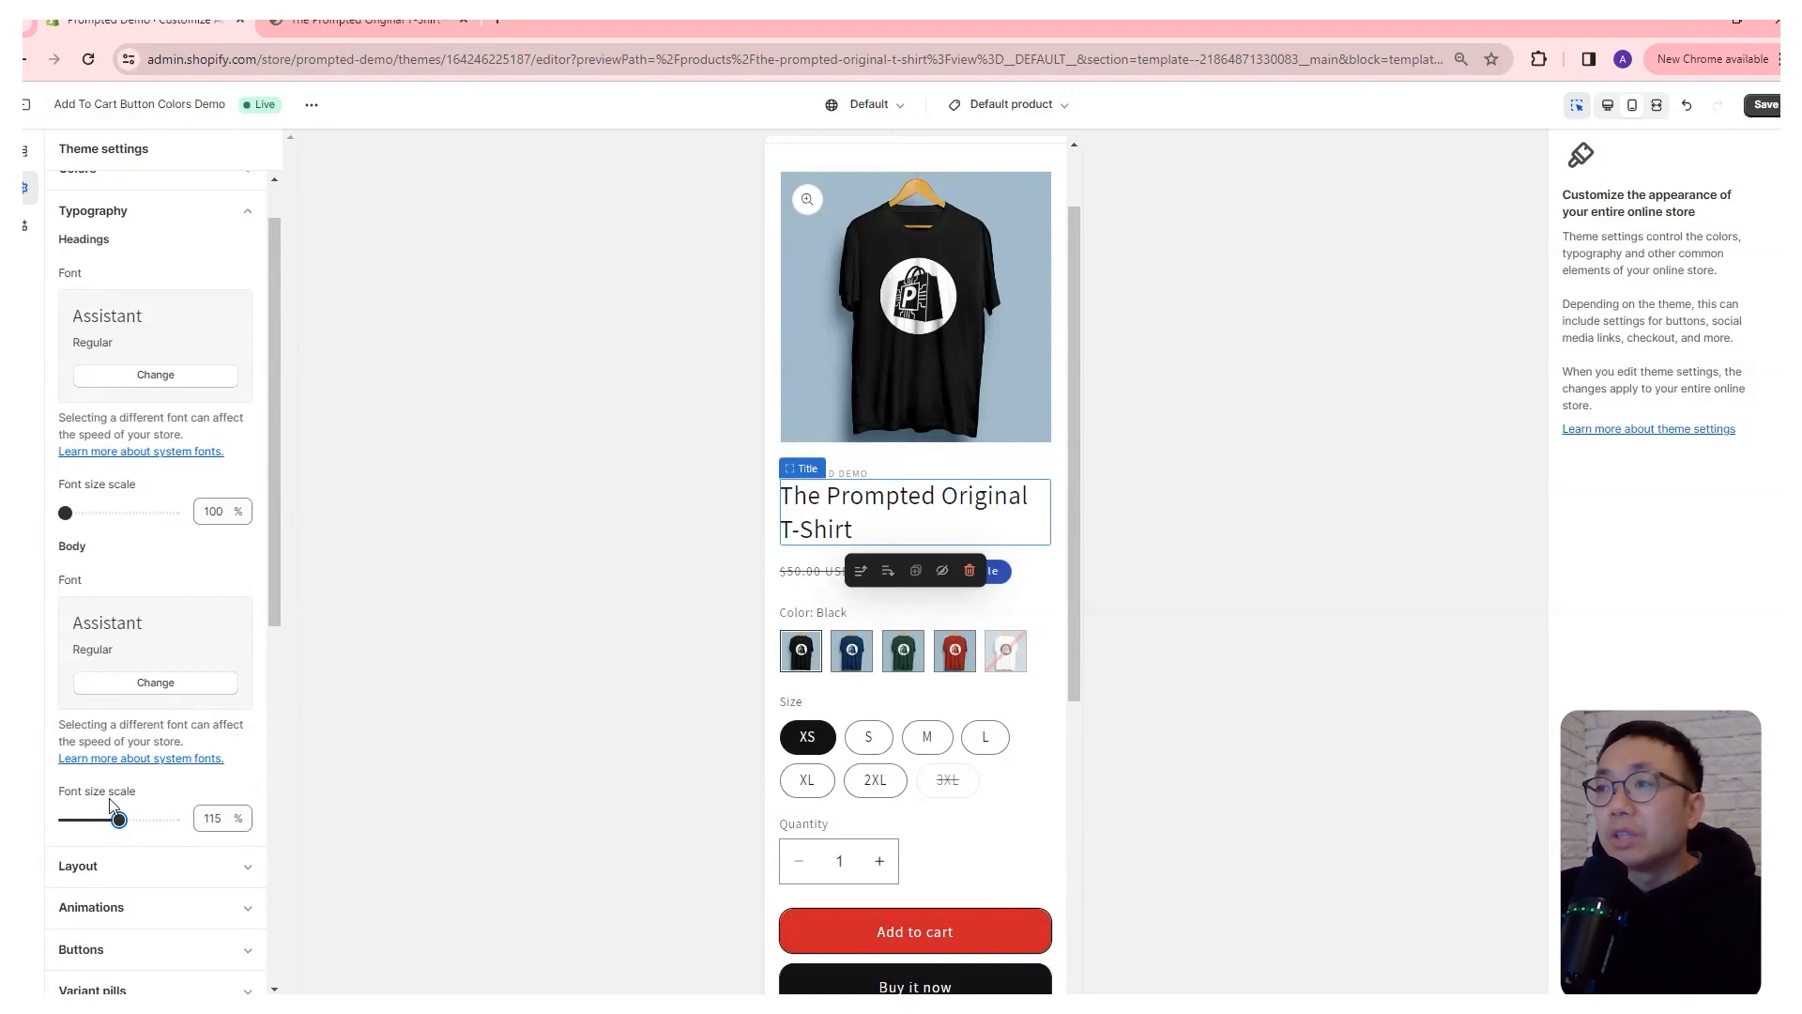
pyautogui.moveTo(119, 818); pyautogui.dragTo(65, 819)
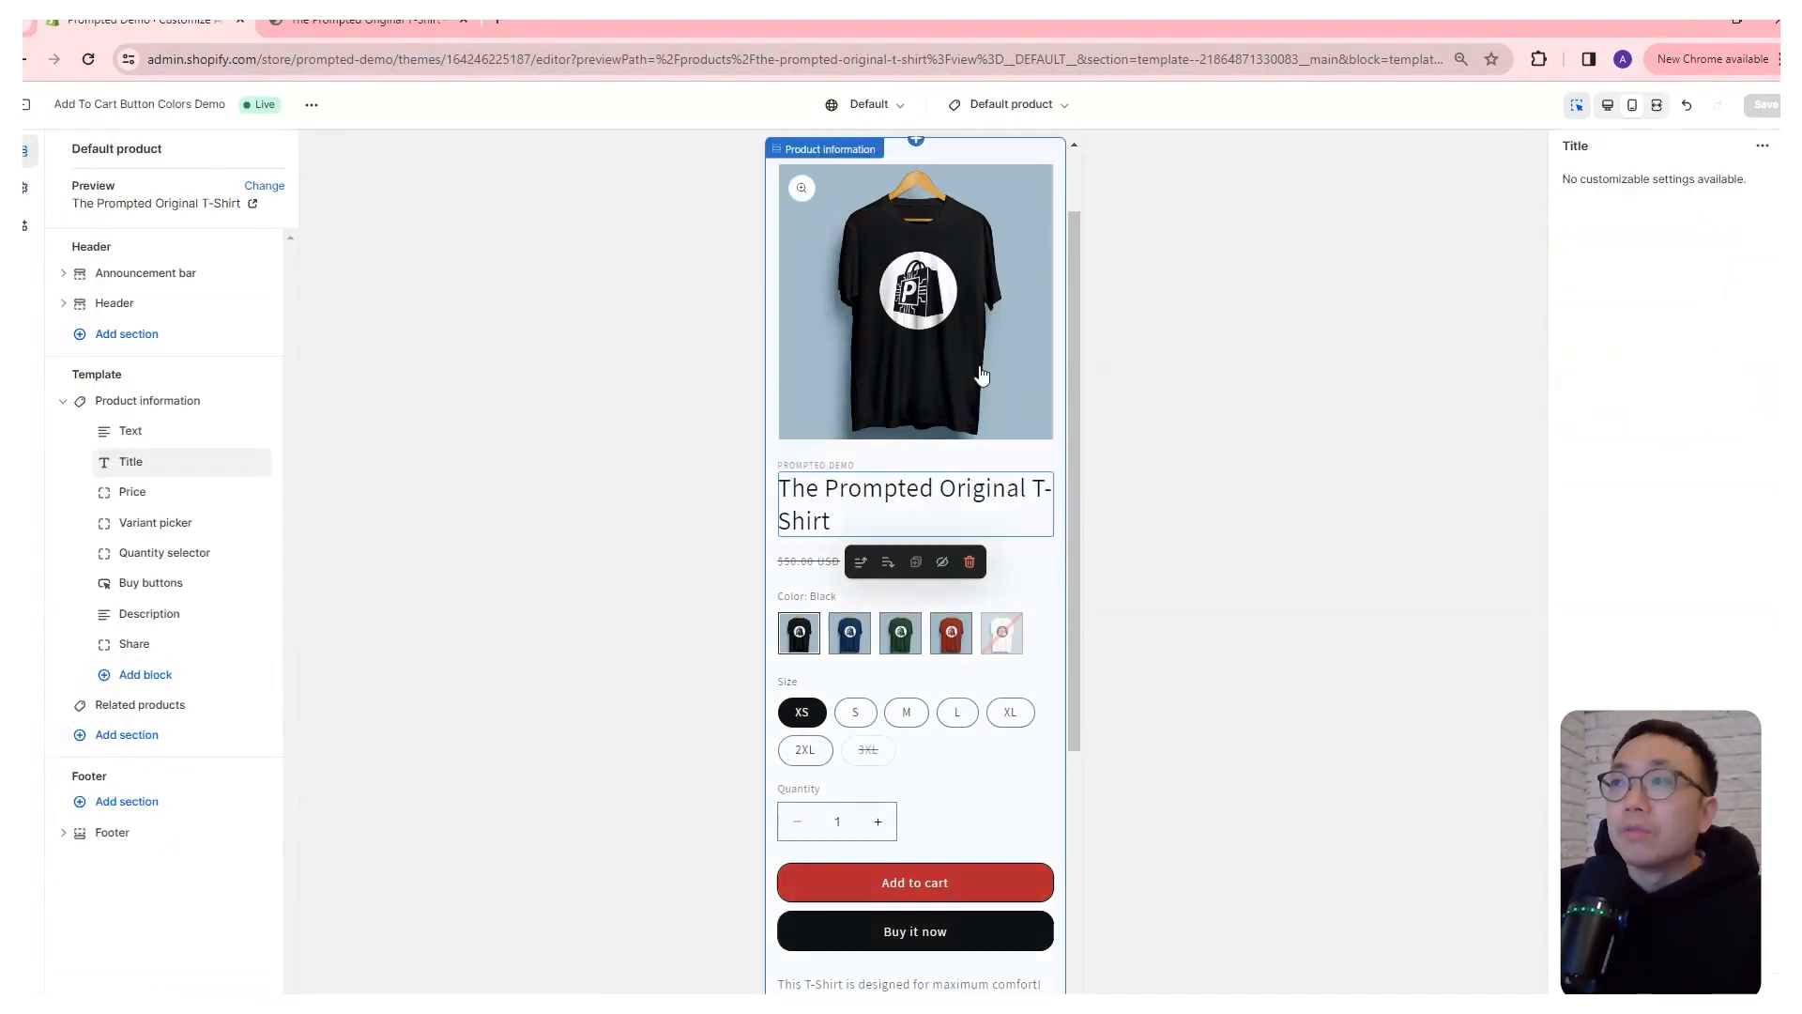
# Open Product information settings and scroll to its Custom CSS box.
pyautogui.click(147, 401)
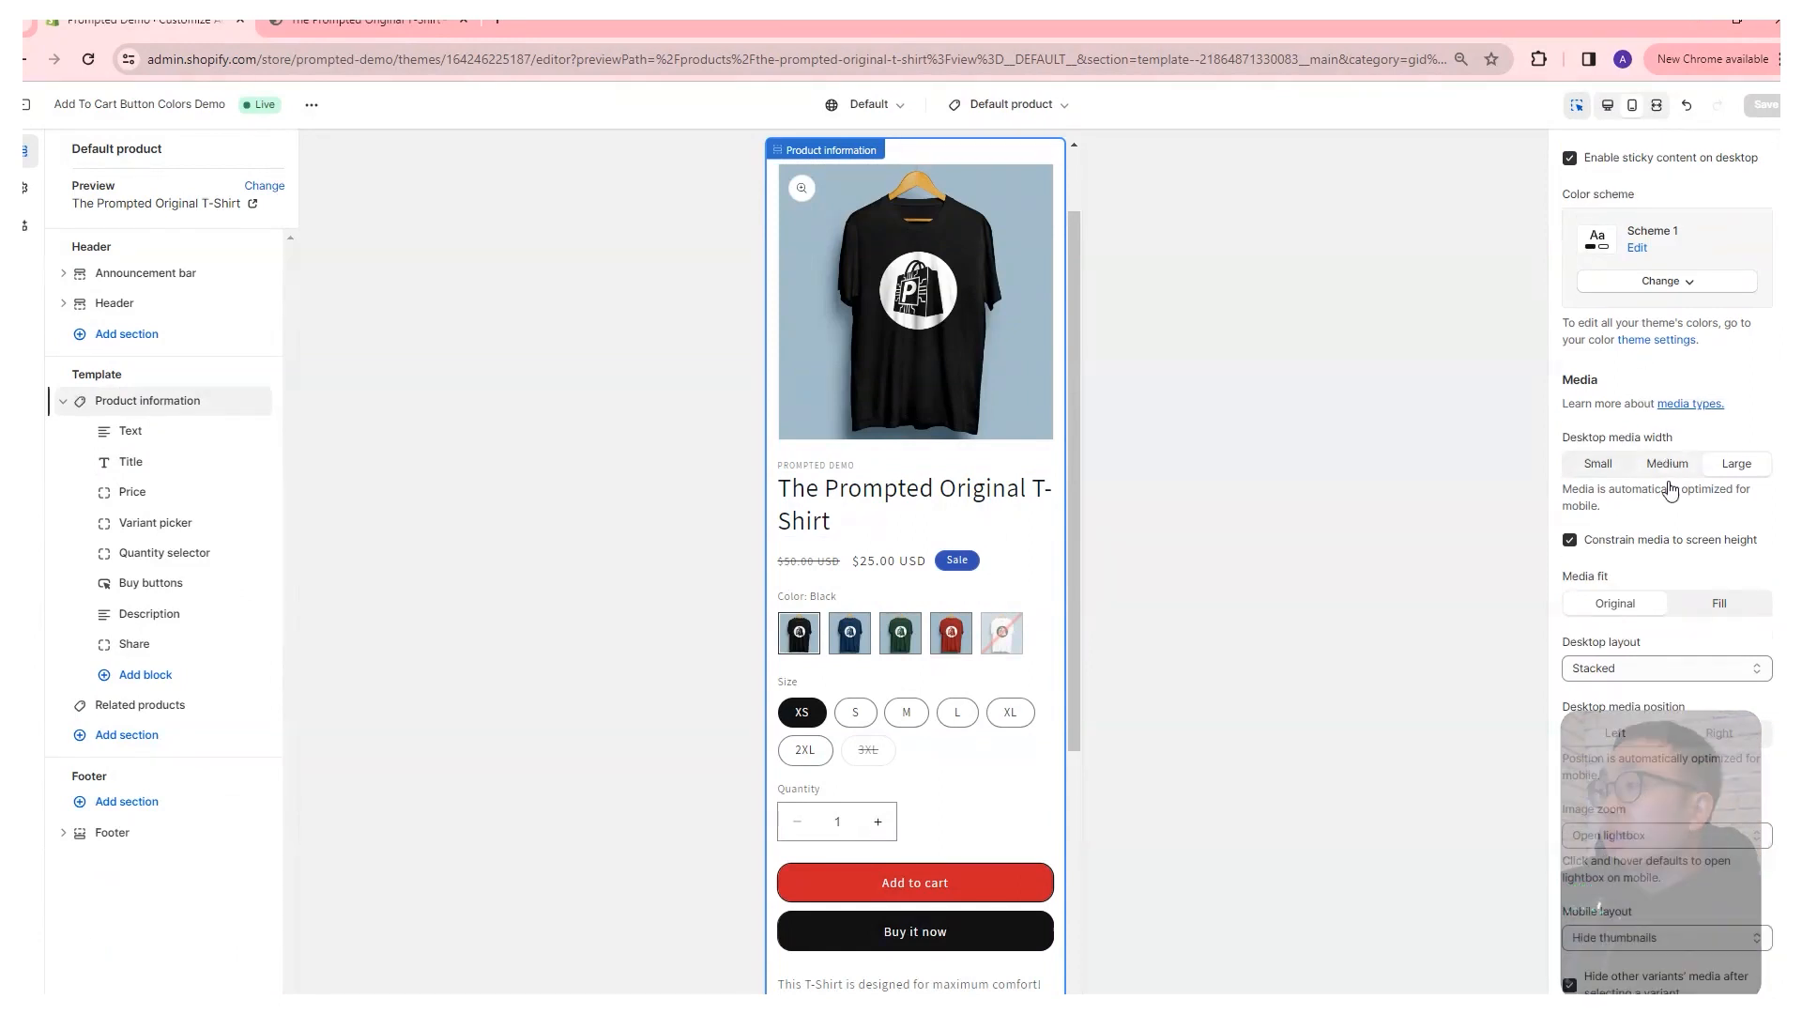
pyautogui.scroll(-3)
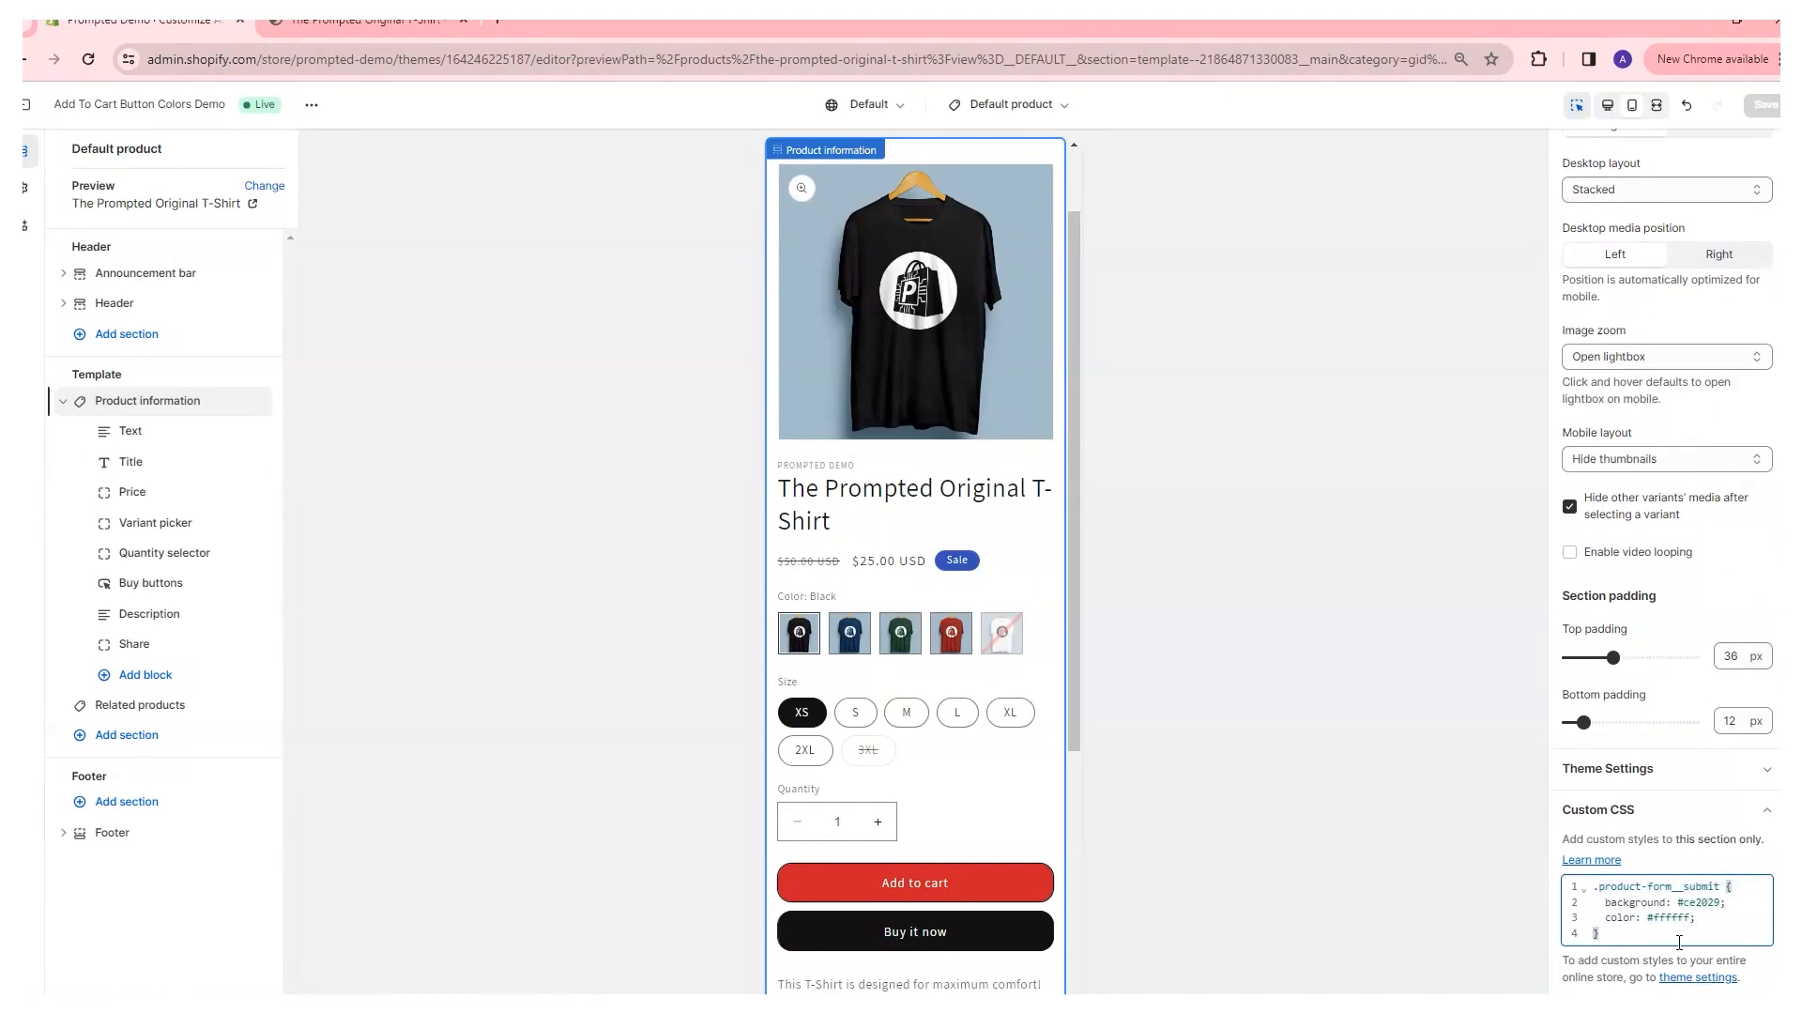
pyautogui.moveTo(1282, 915)
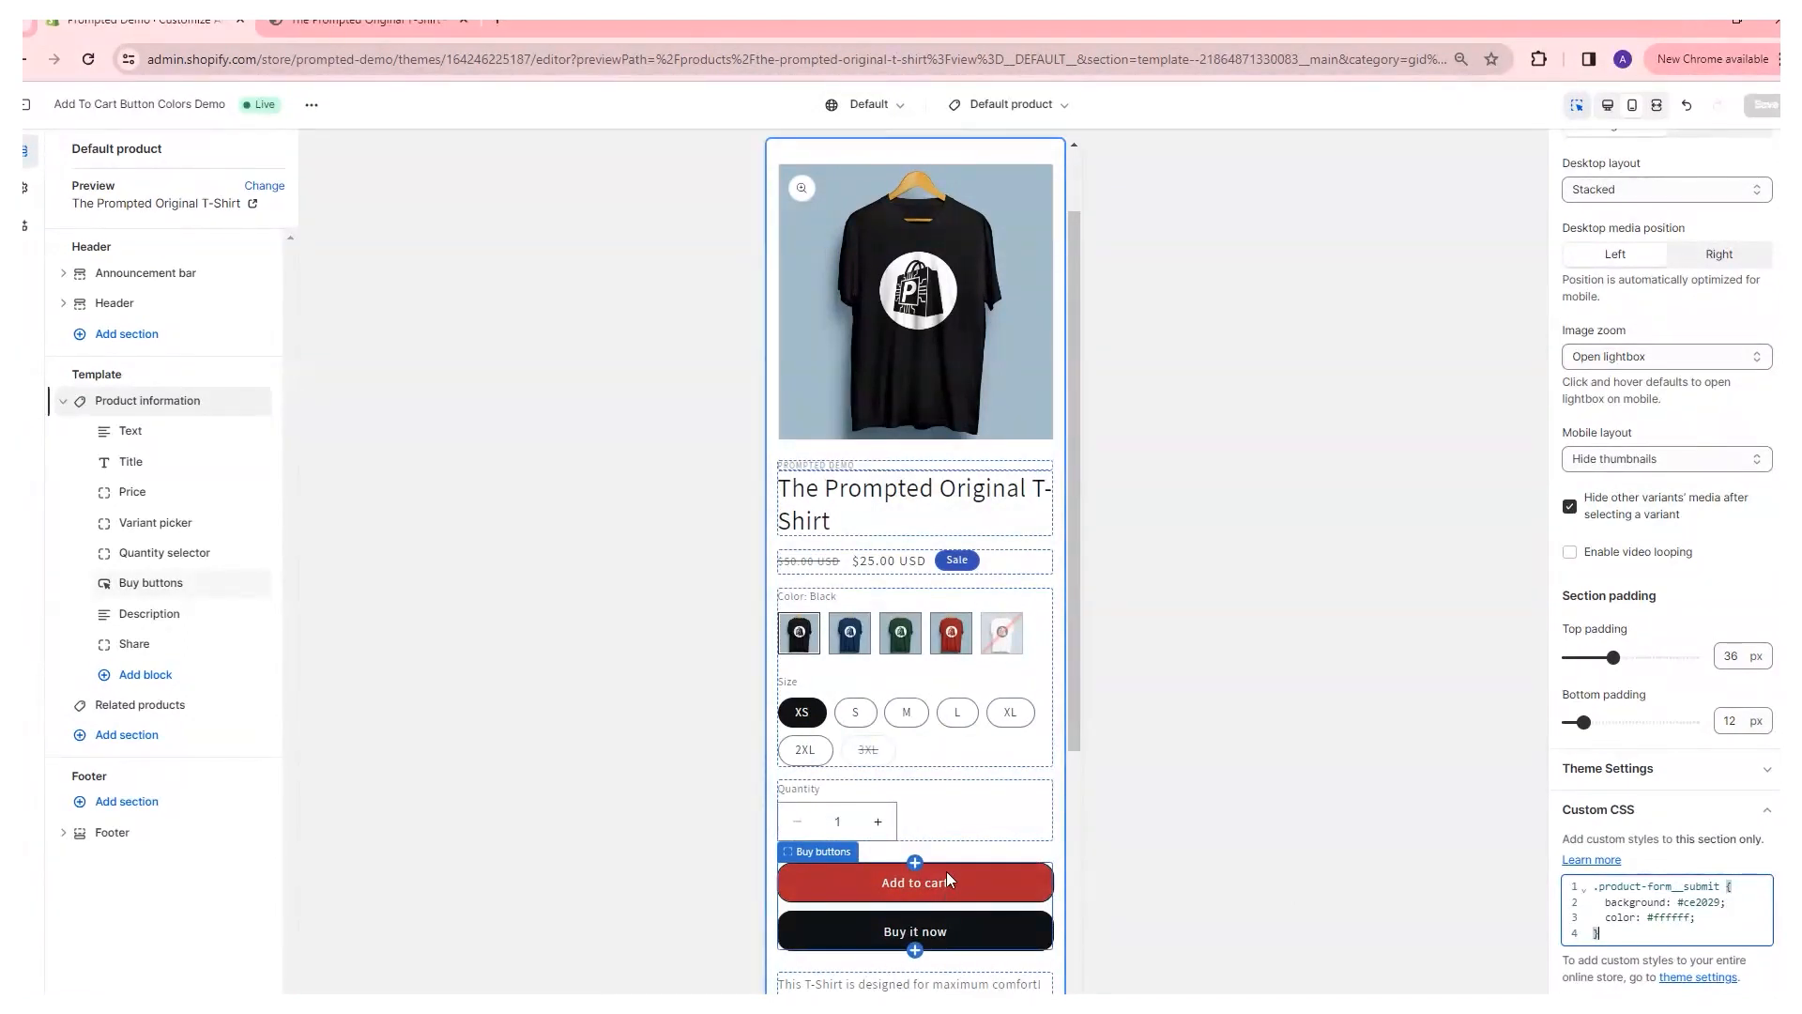
pyautogui.moveTo(1135, 872)
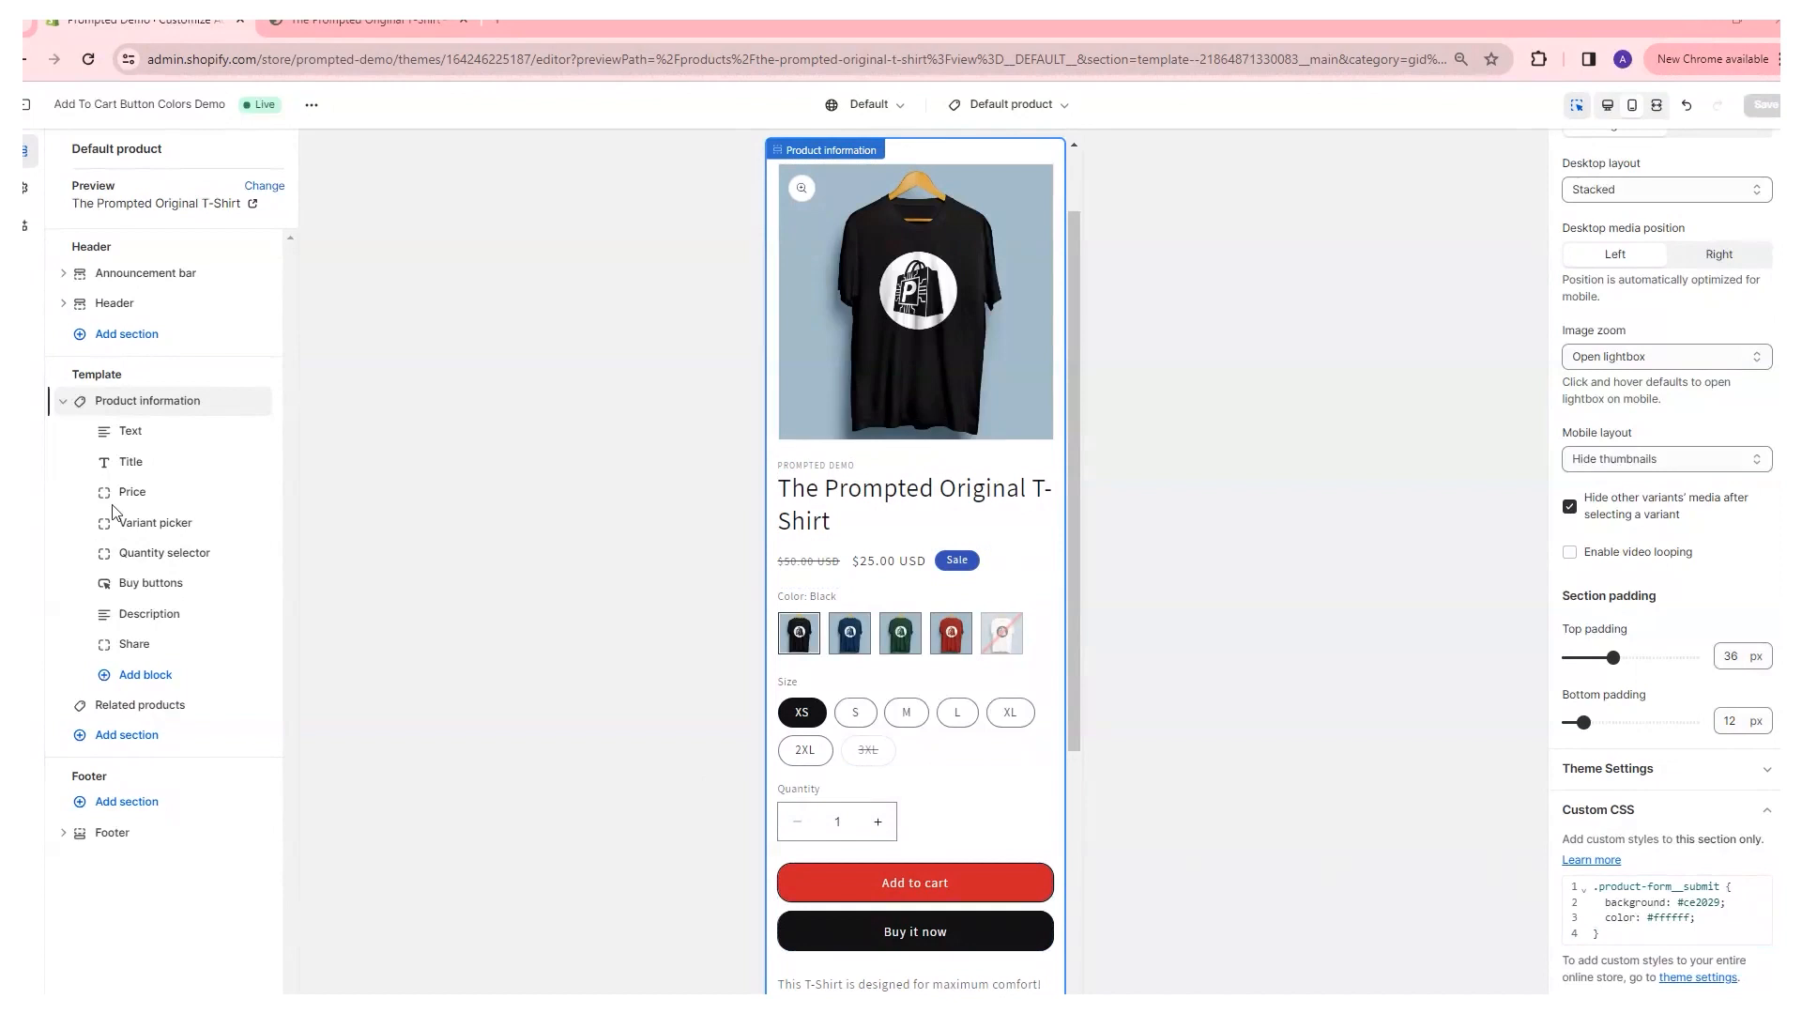
# Add the CSS rule '.product__title h1 { font-size: 25px; }' and save the theme.
pyautogui.click(1622, 932)
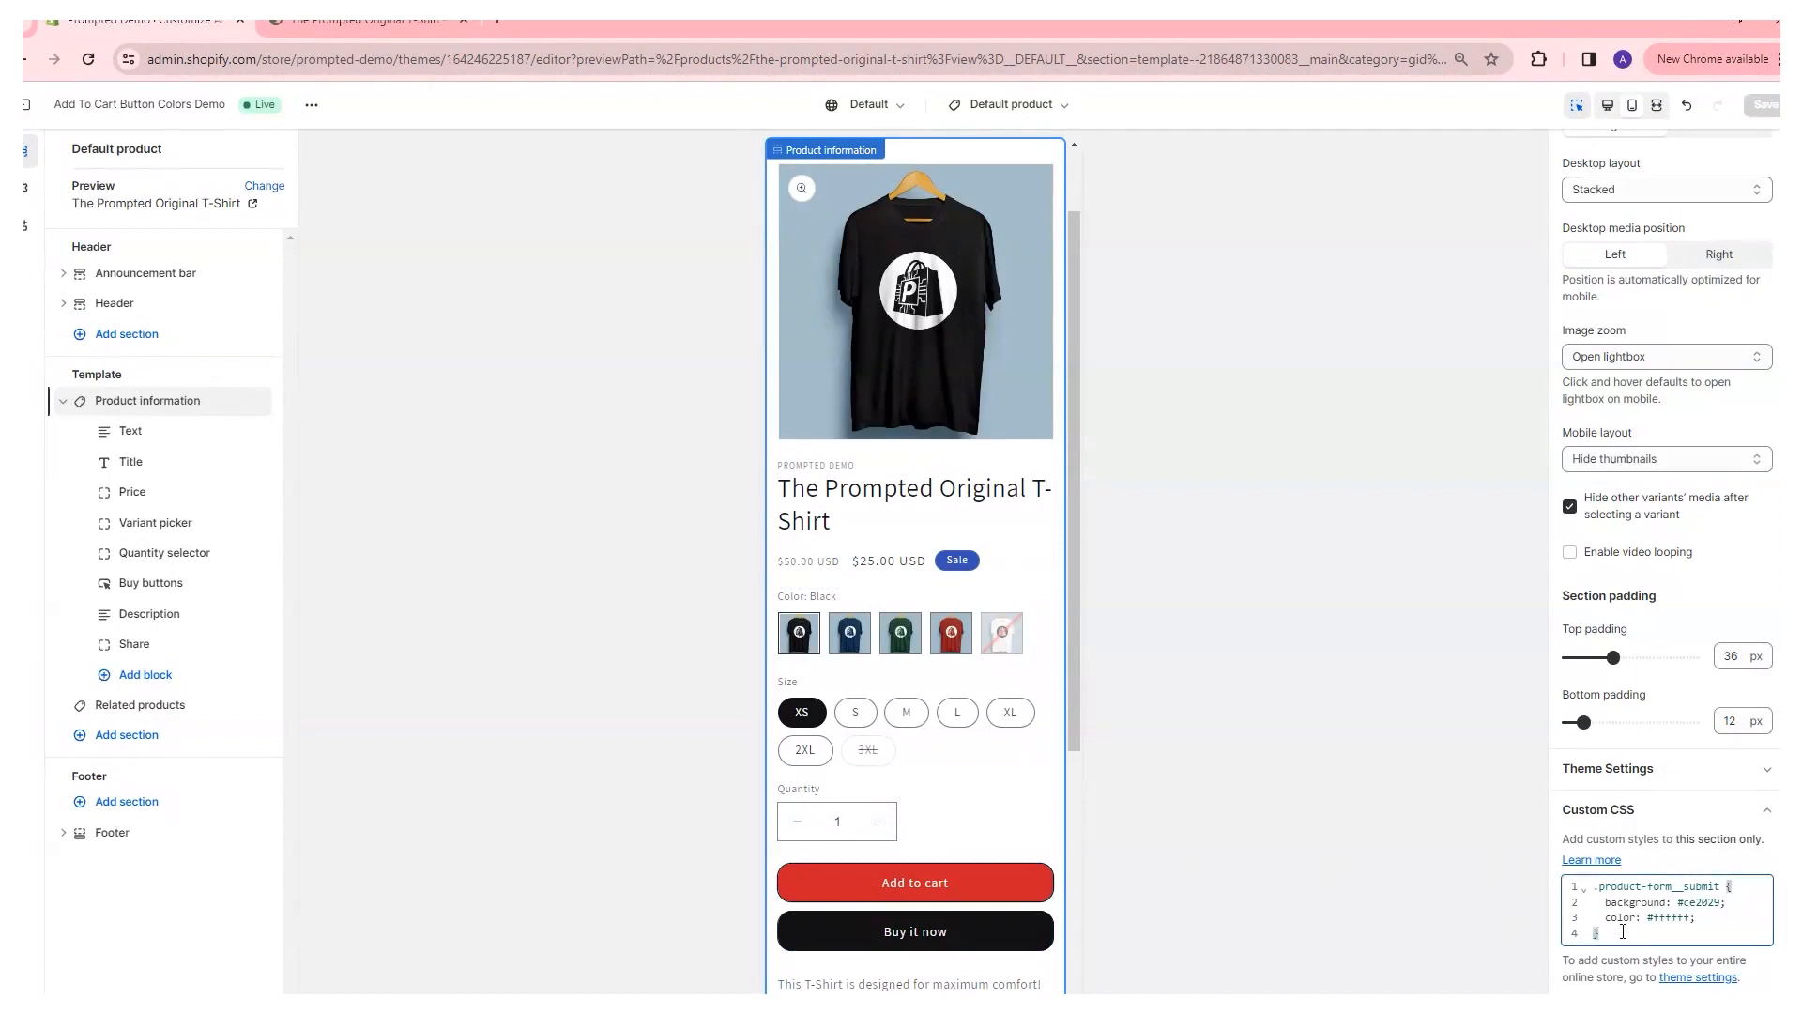
pyautogui.write('.product__title h1 {')
pyautogui.write('font-size: 25px;')
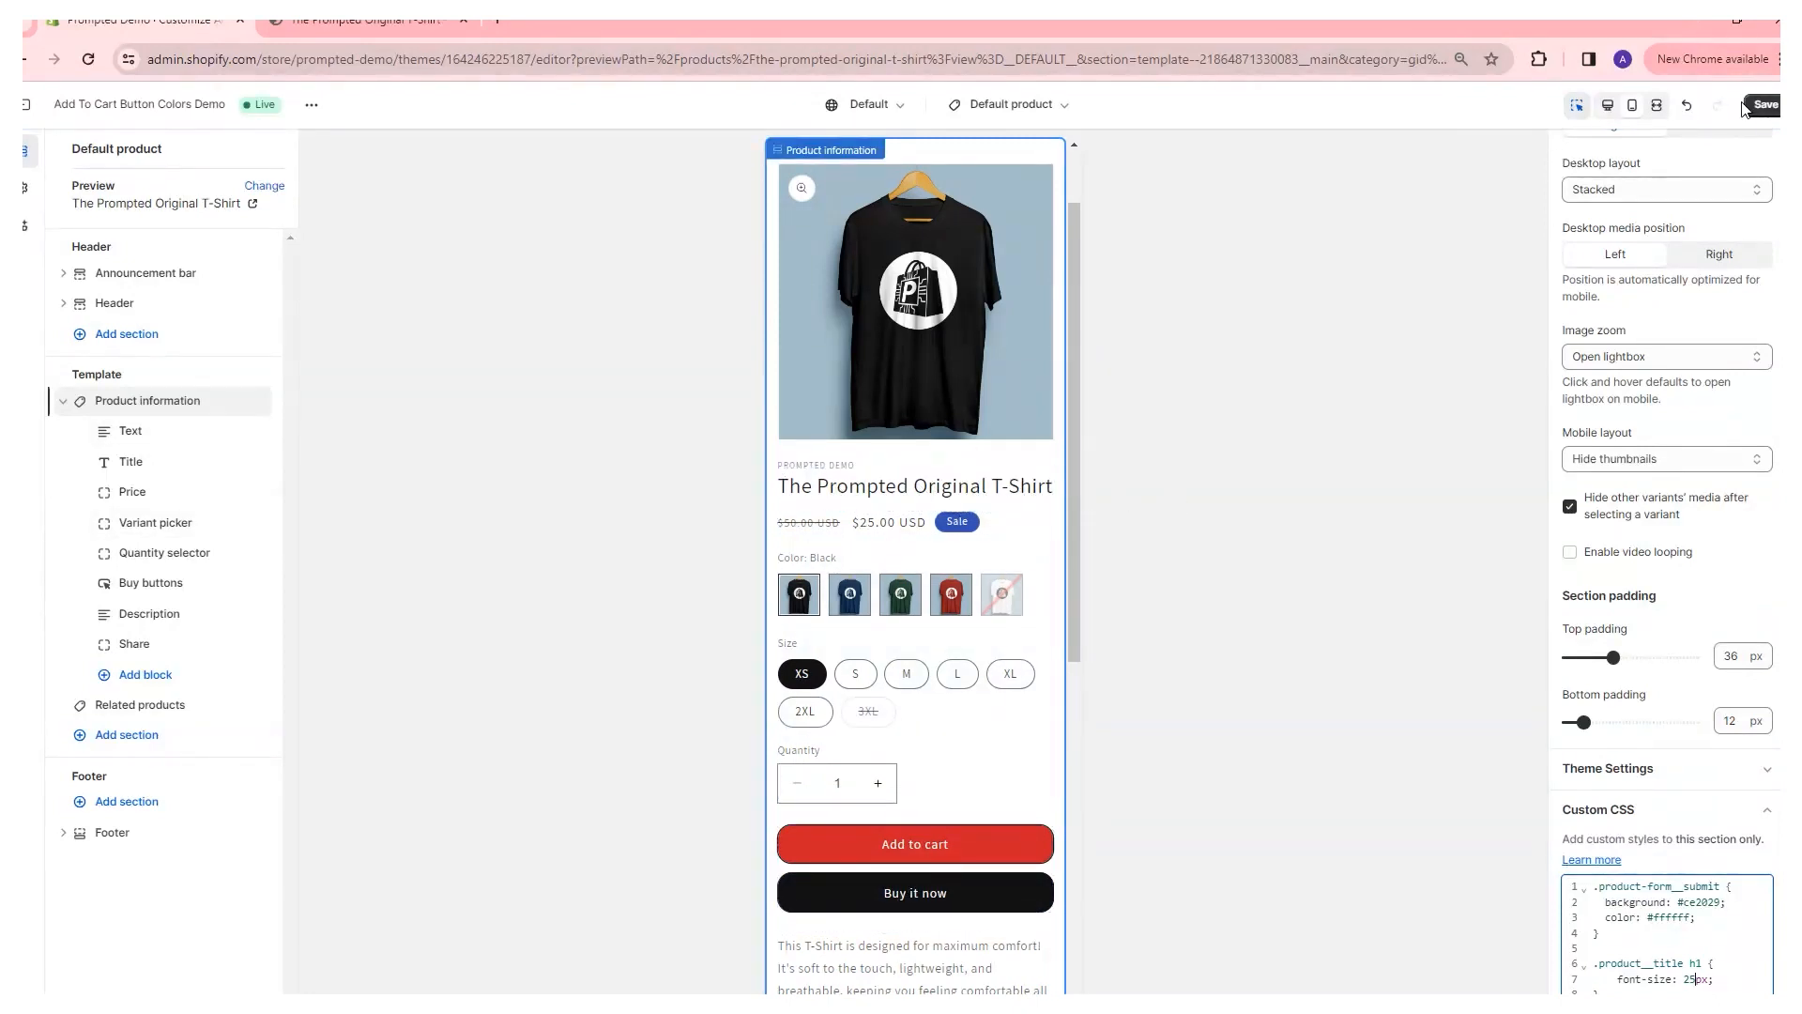
pyautogui.click(1766, 105)
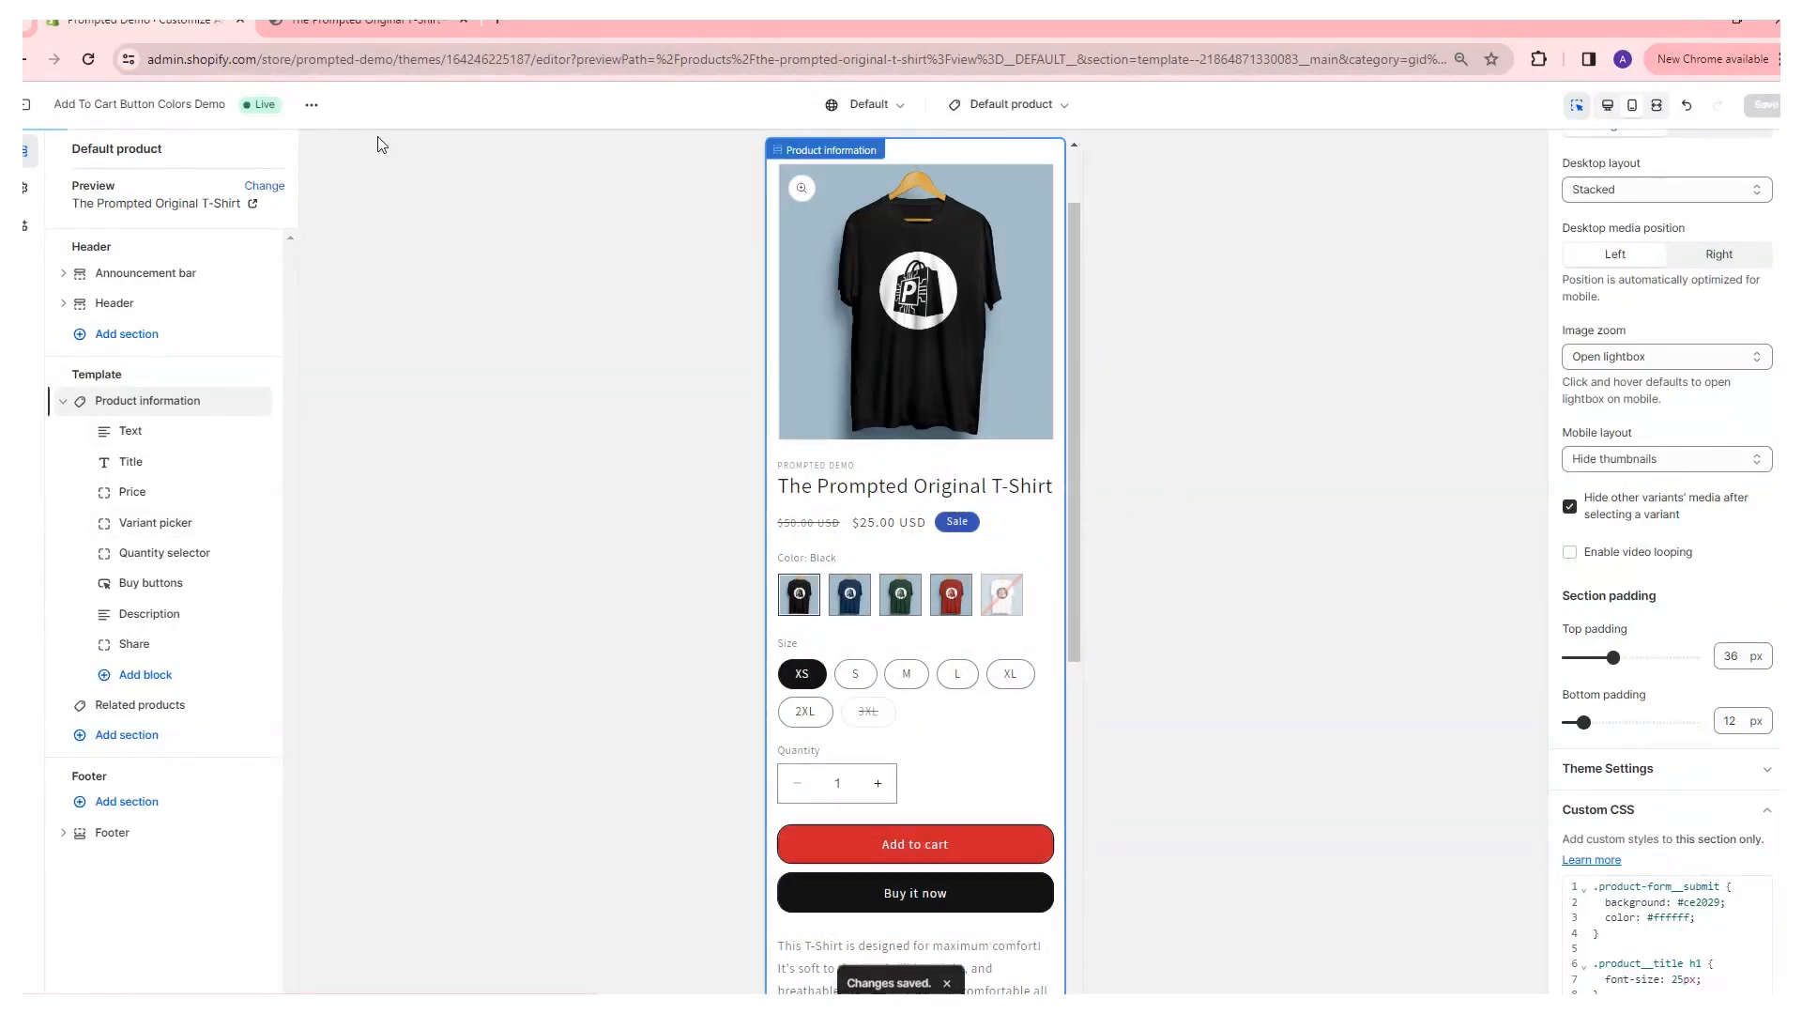